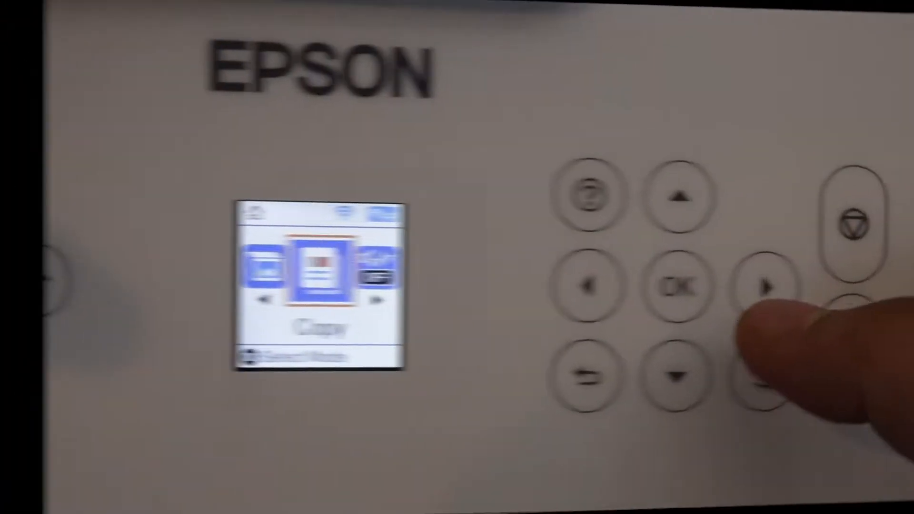
Step to the next function on the Epson printer's home menu
click(659, 285)
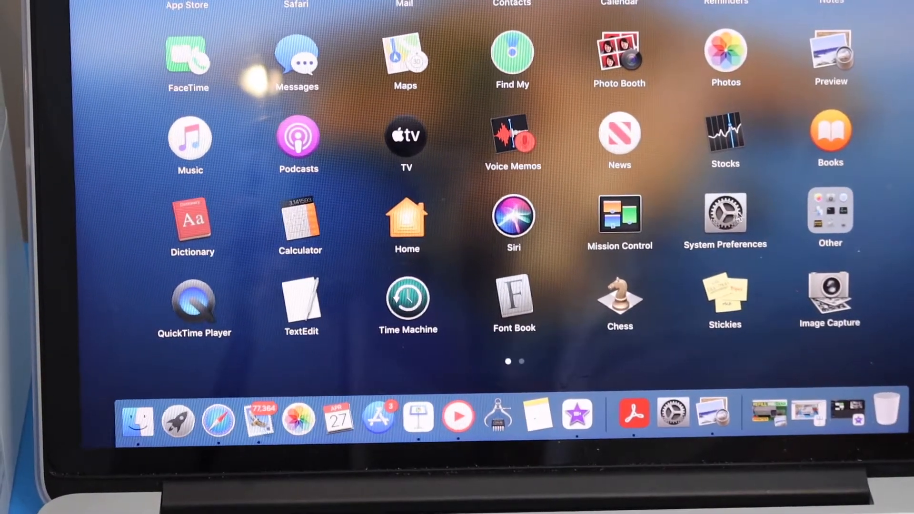
Go from Launchpad into System Preferences' Printers & Scanners pane
click(724, 216)
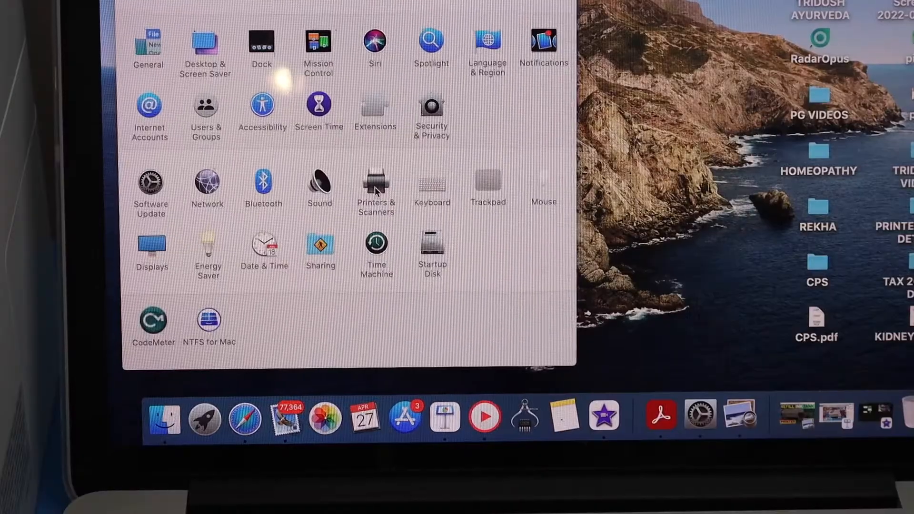
click(376, 186)
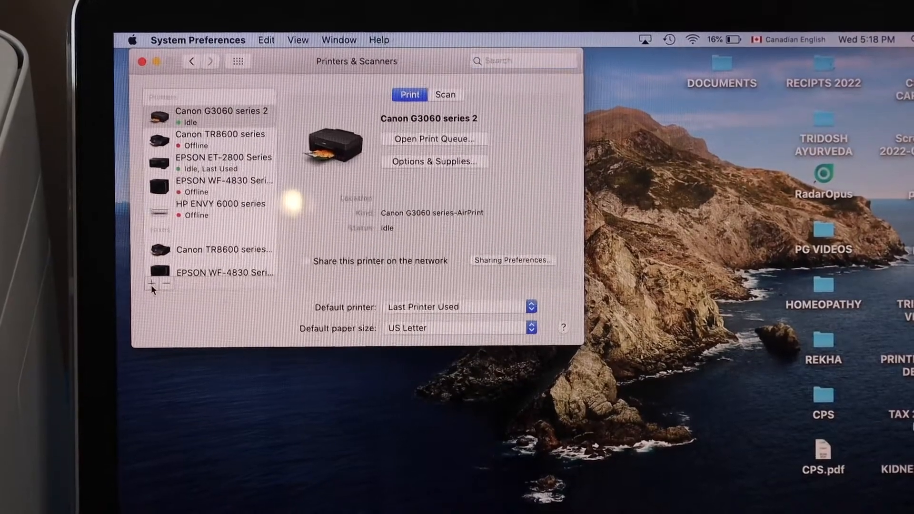
Add the EPSON ET-2800 Series printer, confirming the duplicate as EPSON ET-2800 Series 2
click(152, 284)
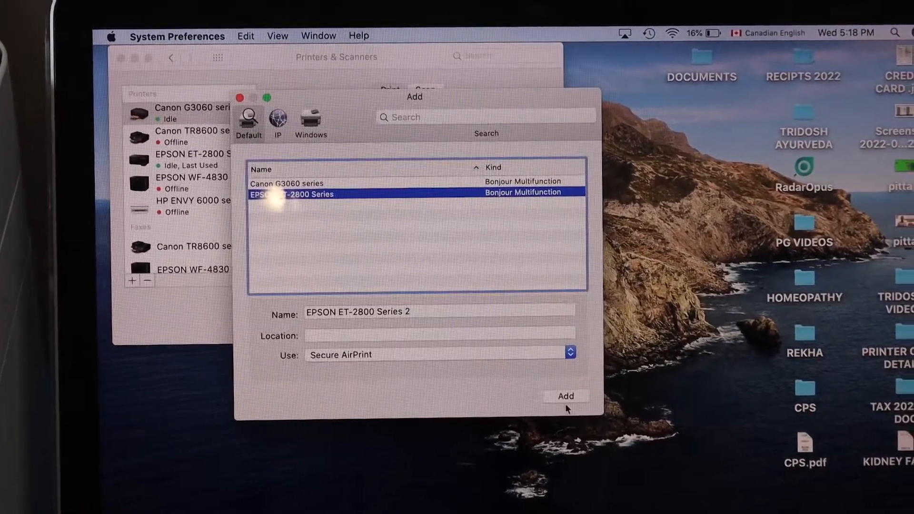
click(564, 396)
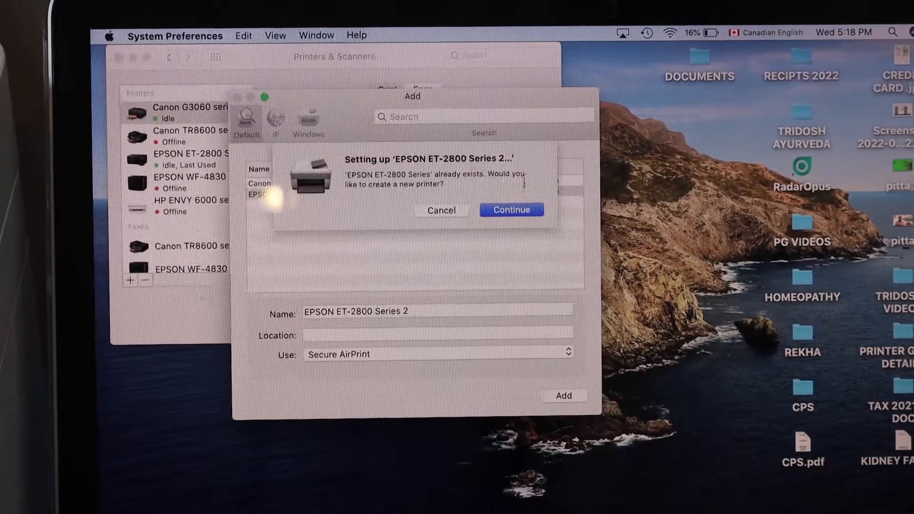
click(511, 210)
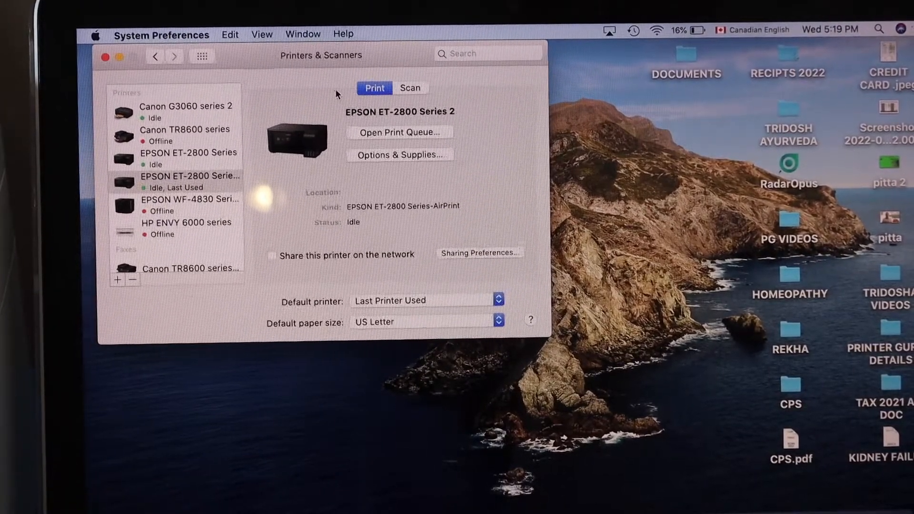
Launch the Scanner window for EPSON ET-2800 Series 2 from its Scan settings
click(411, 87)
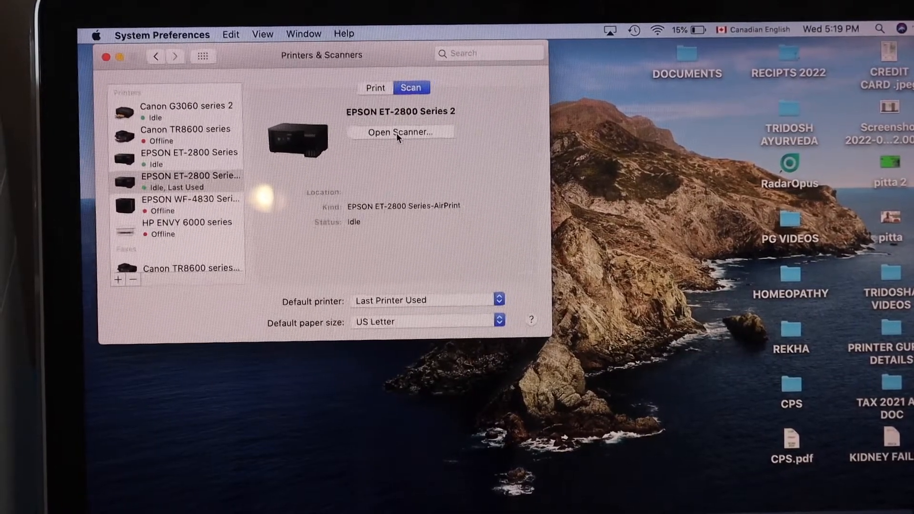
click(401, 132)
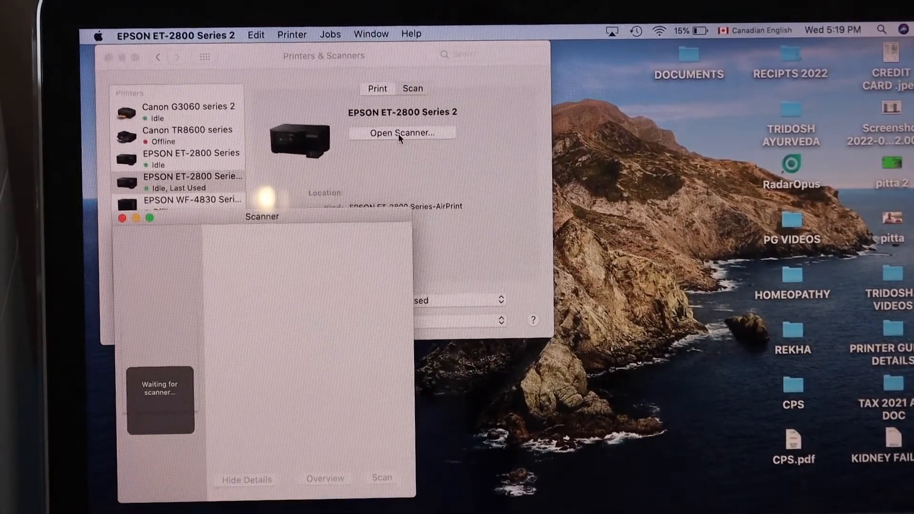